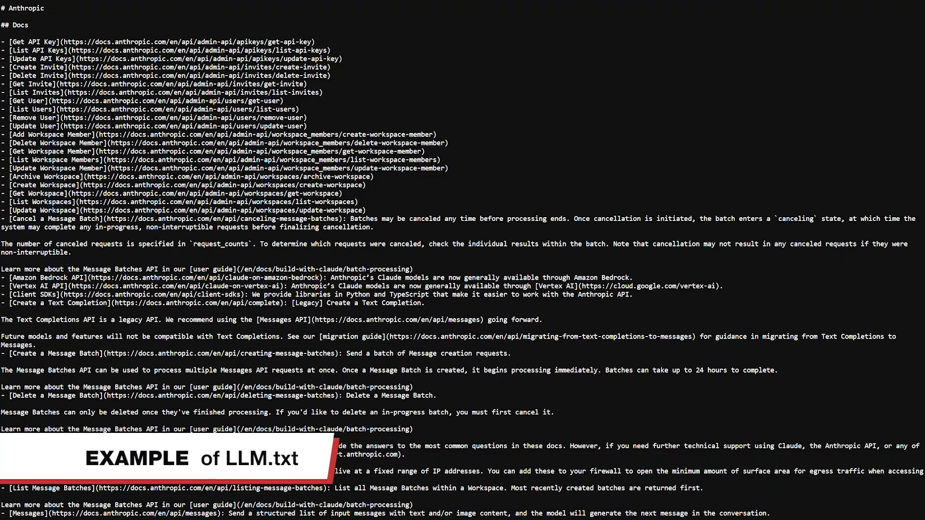
pyautogui.scroll(-3)
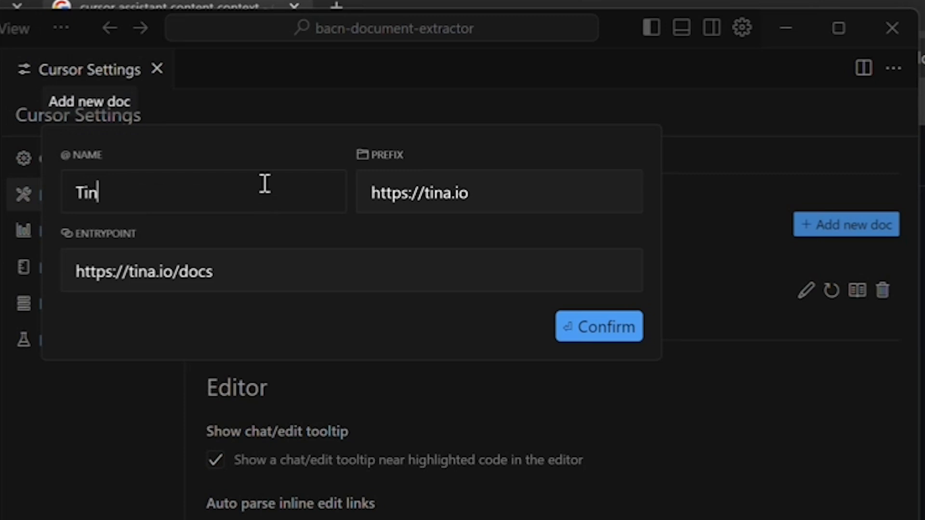
pyautogui.click(599, 326)
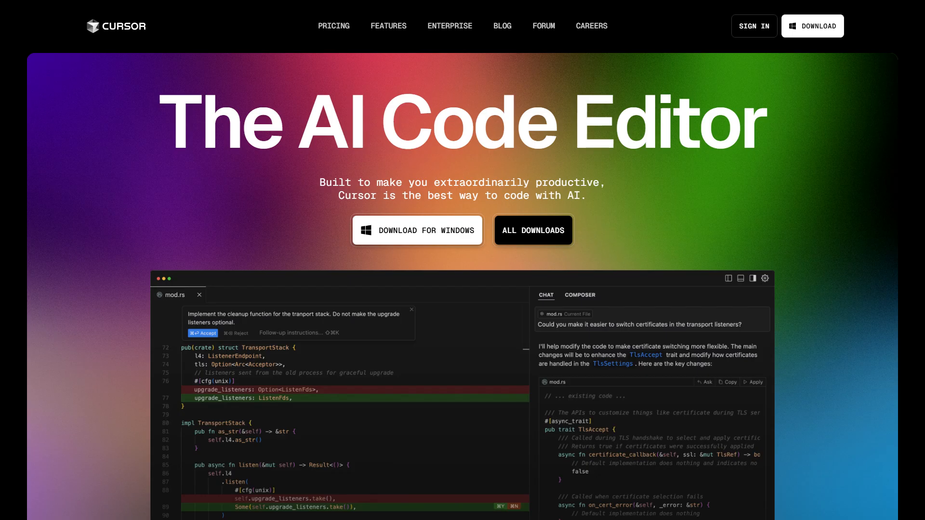
pyautogui.scroll(-3)
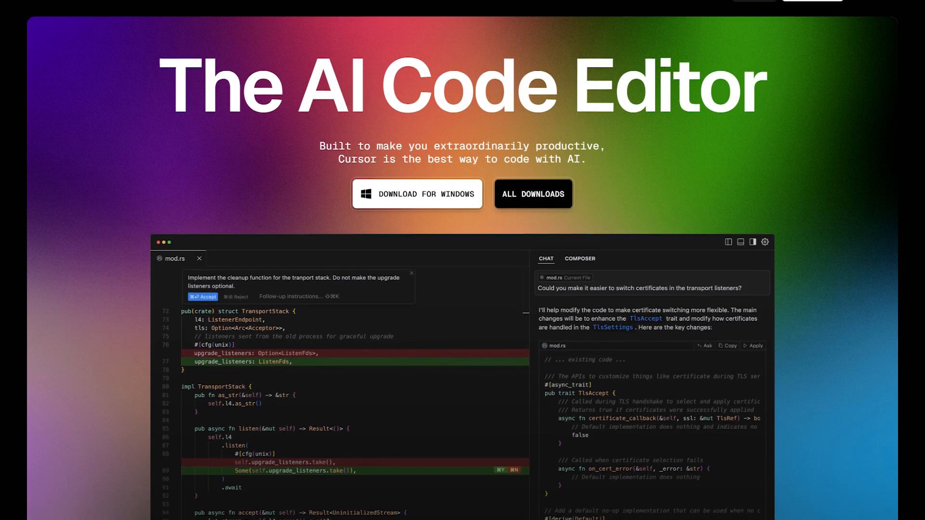